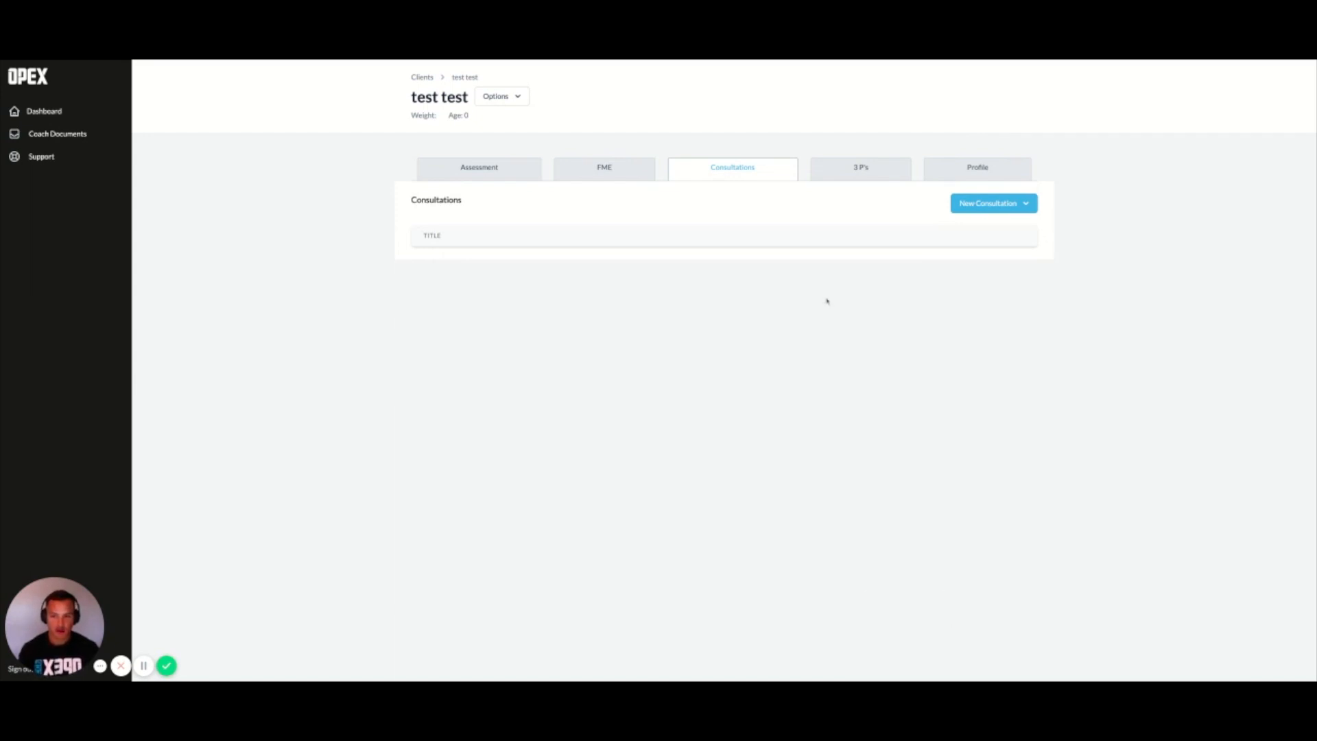
Step: Bring up the New Consultation choices, Initial or Monthly, for client test test
left_click(993, 203)
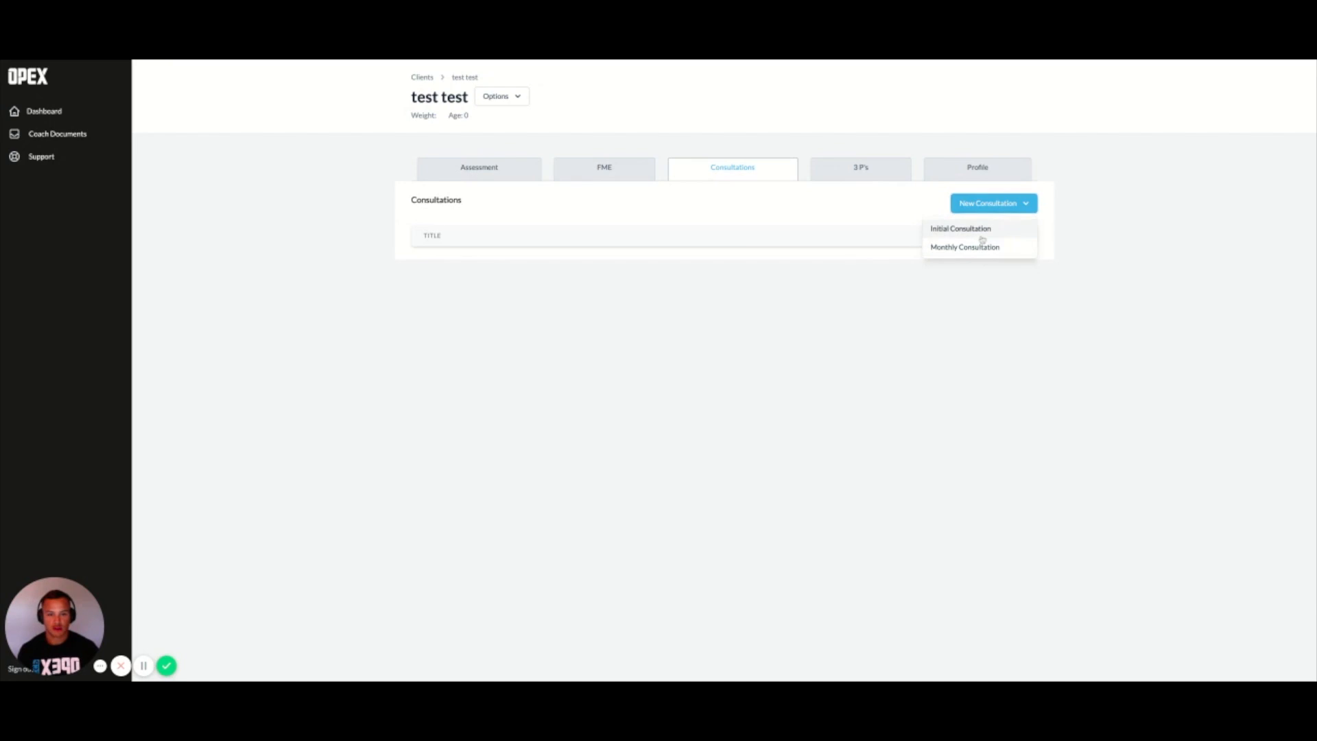
Step: Start a new Initial Consultation and review its sections down to Priorities and Training Schedule
left_click(960, 227)
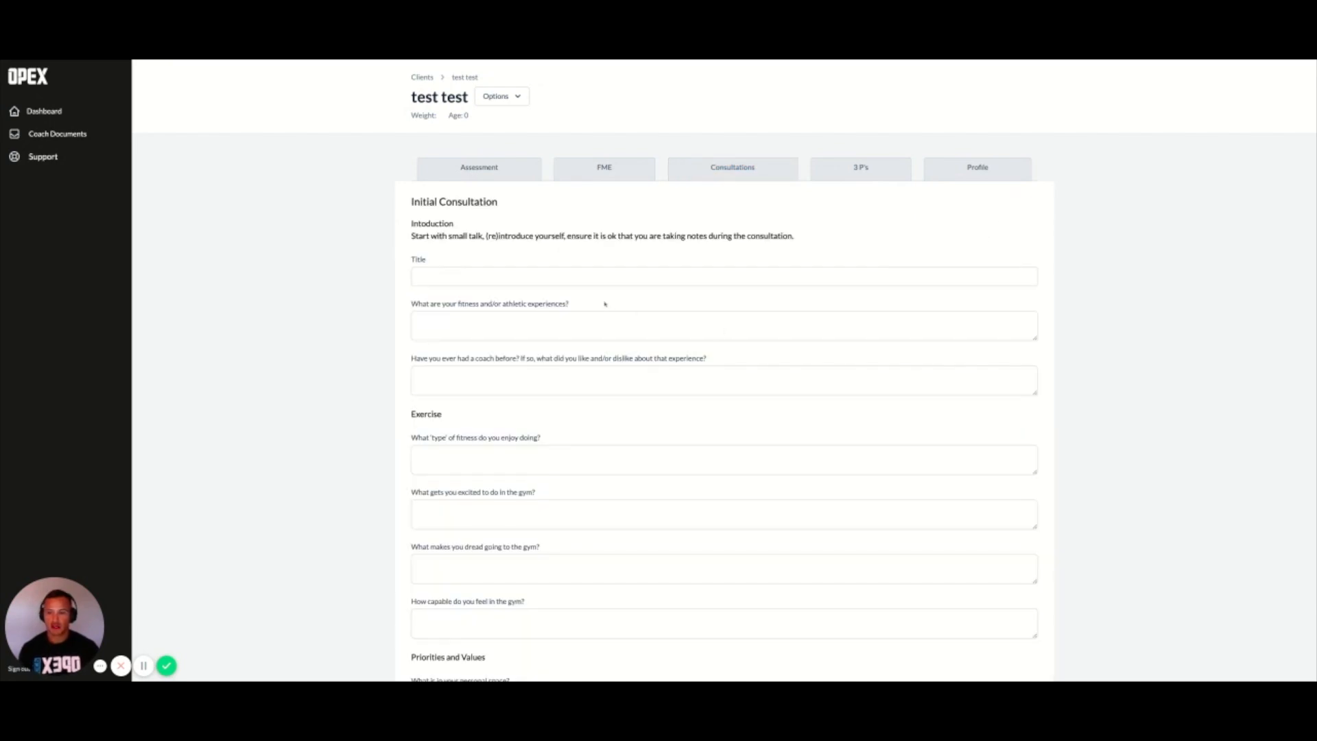
scroll("down", 3)
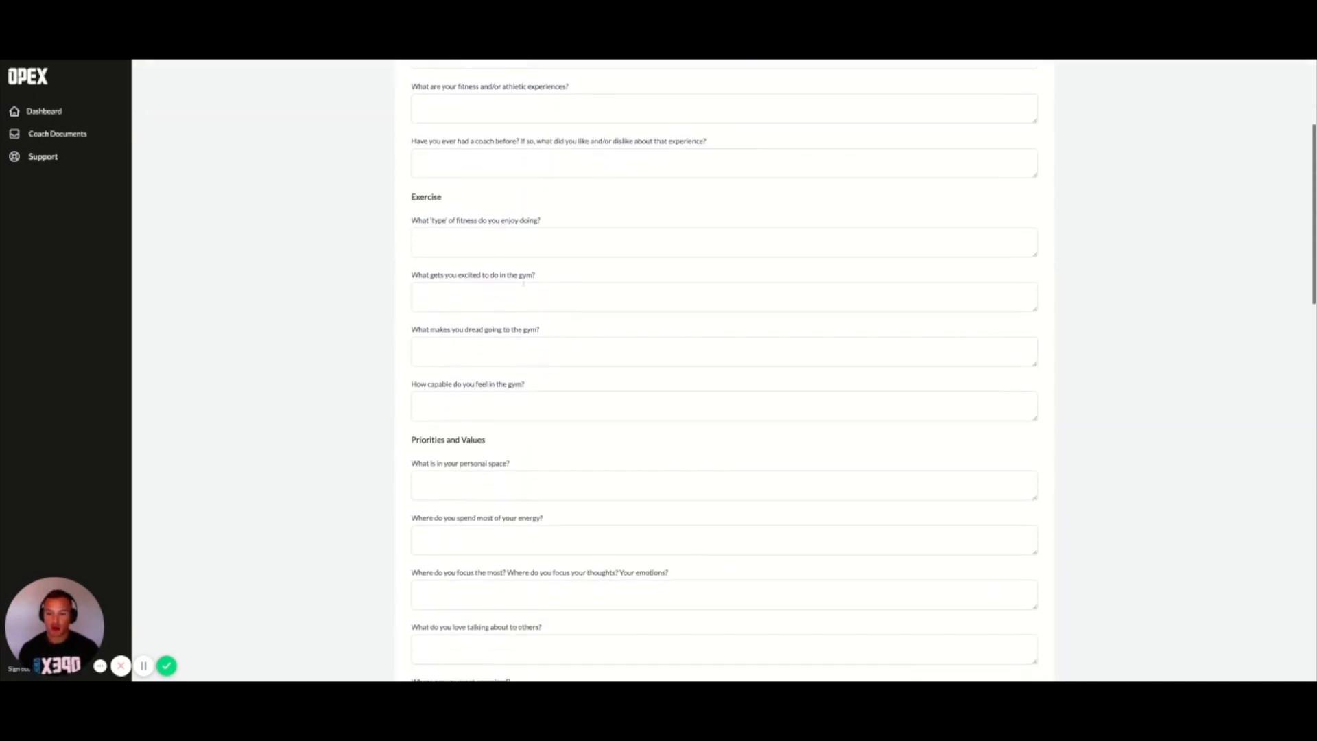
scroll("down", 3)
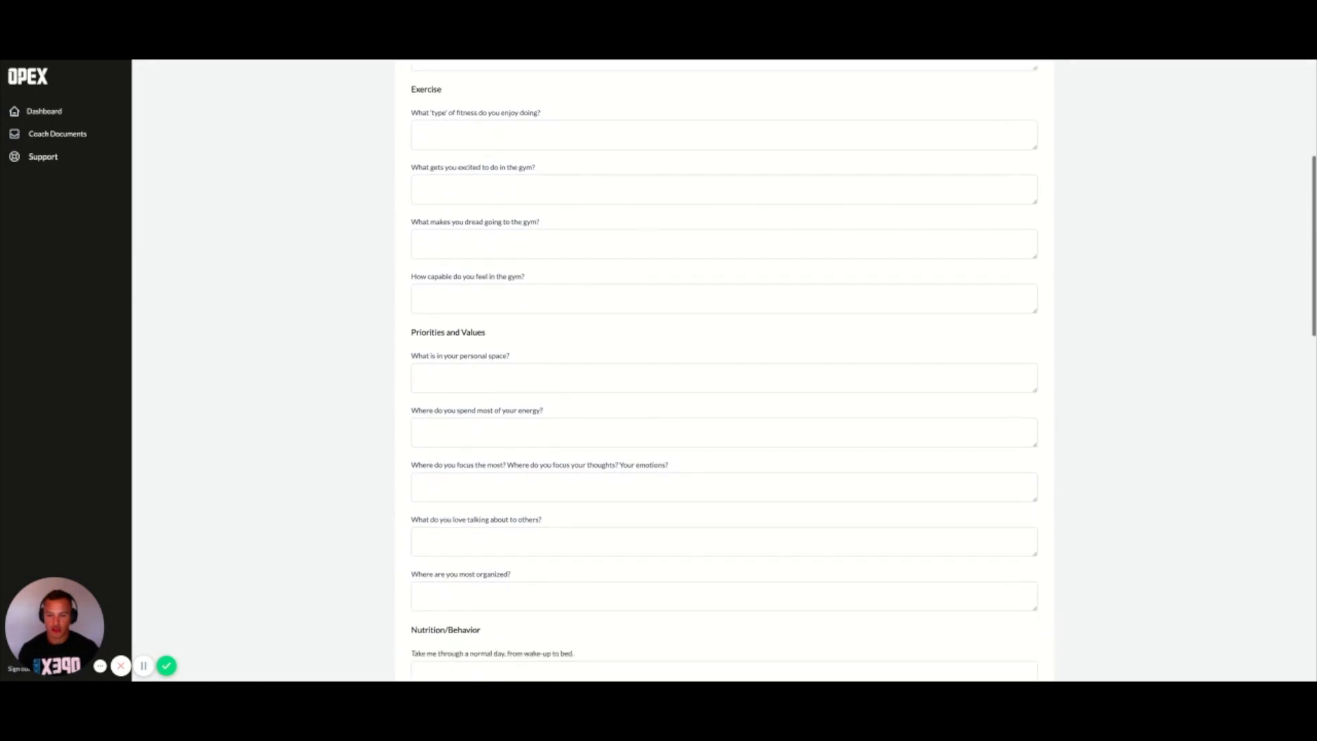
scroll("down", 3)
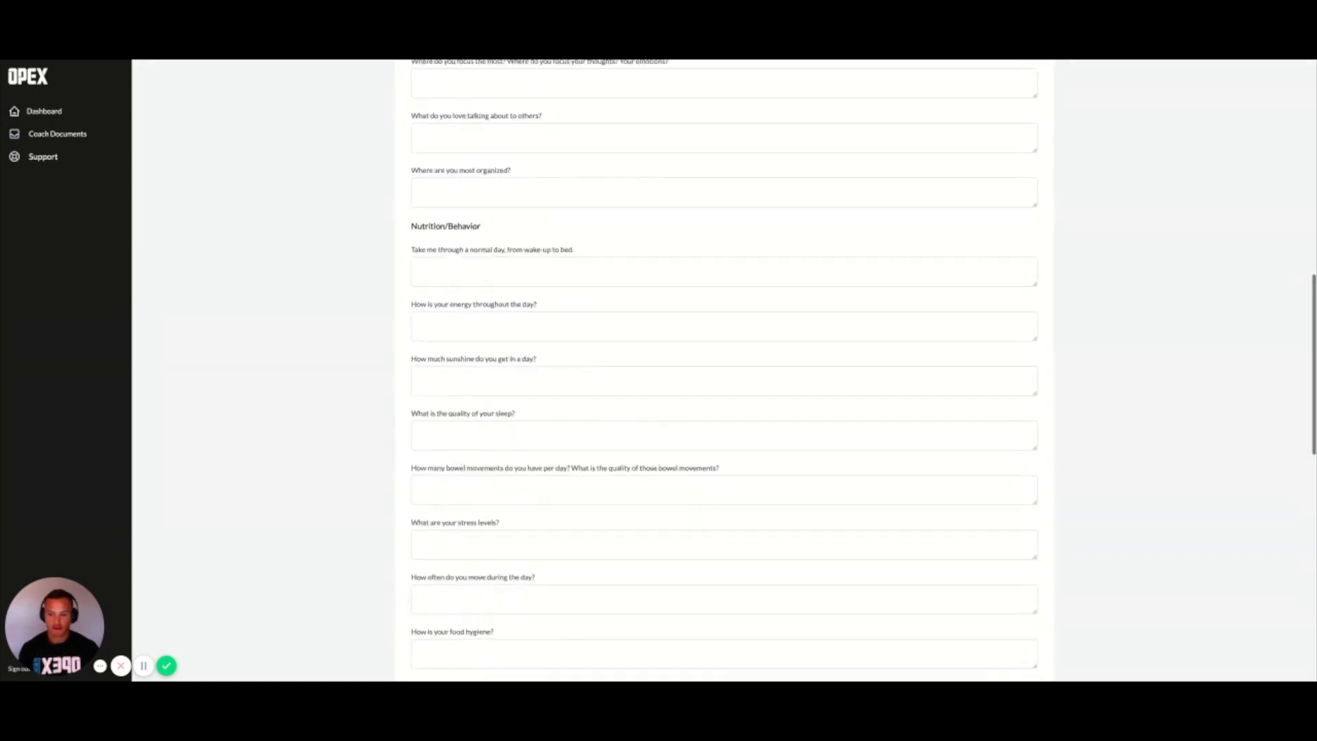
scroll("down", 3)
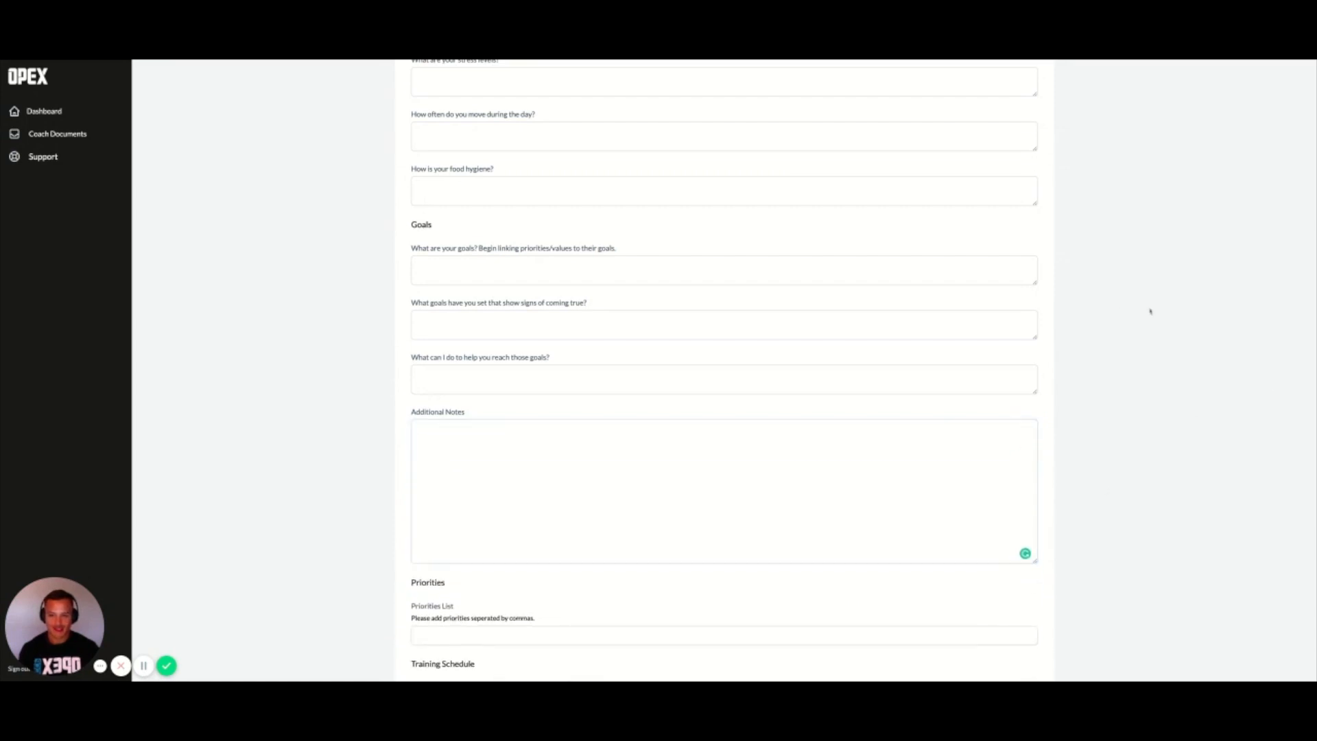
scroll("down", 3)
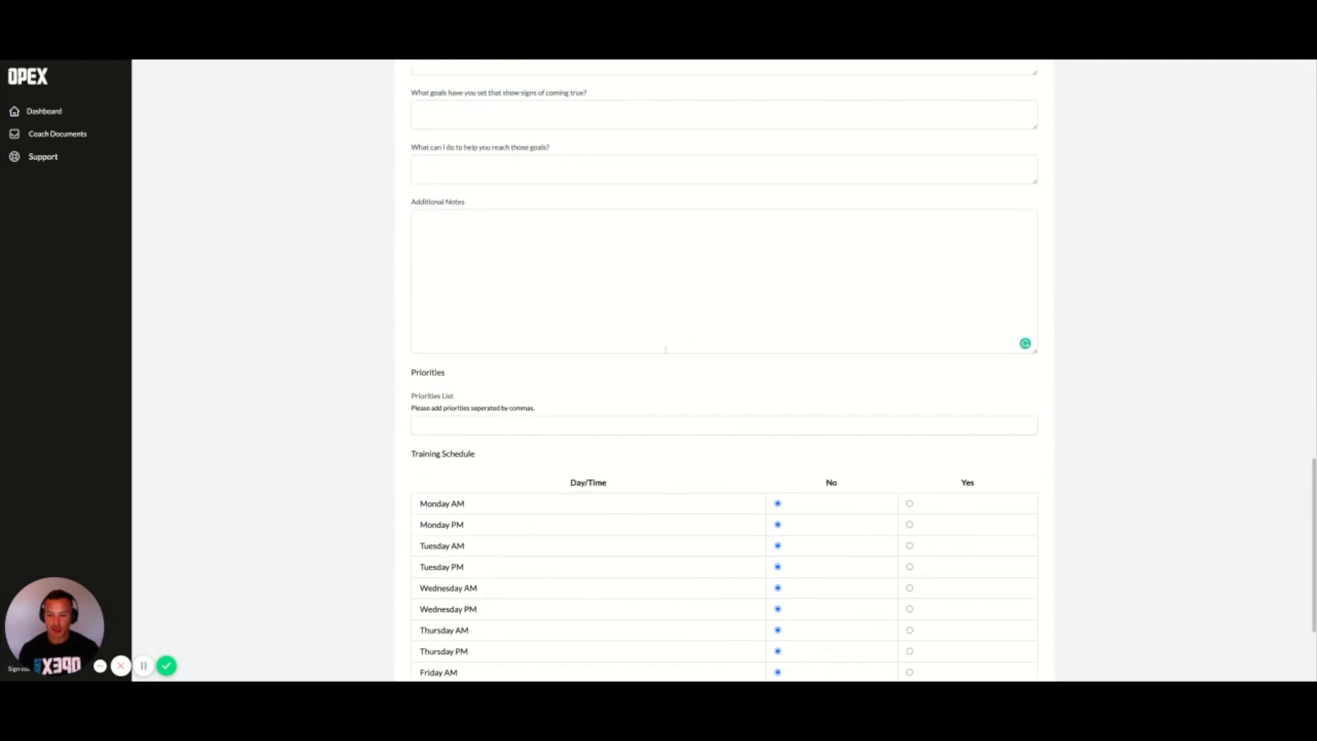
scroll("down", 3)
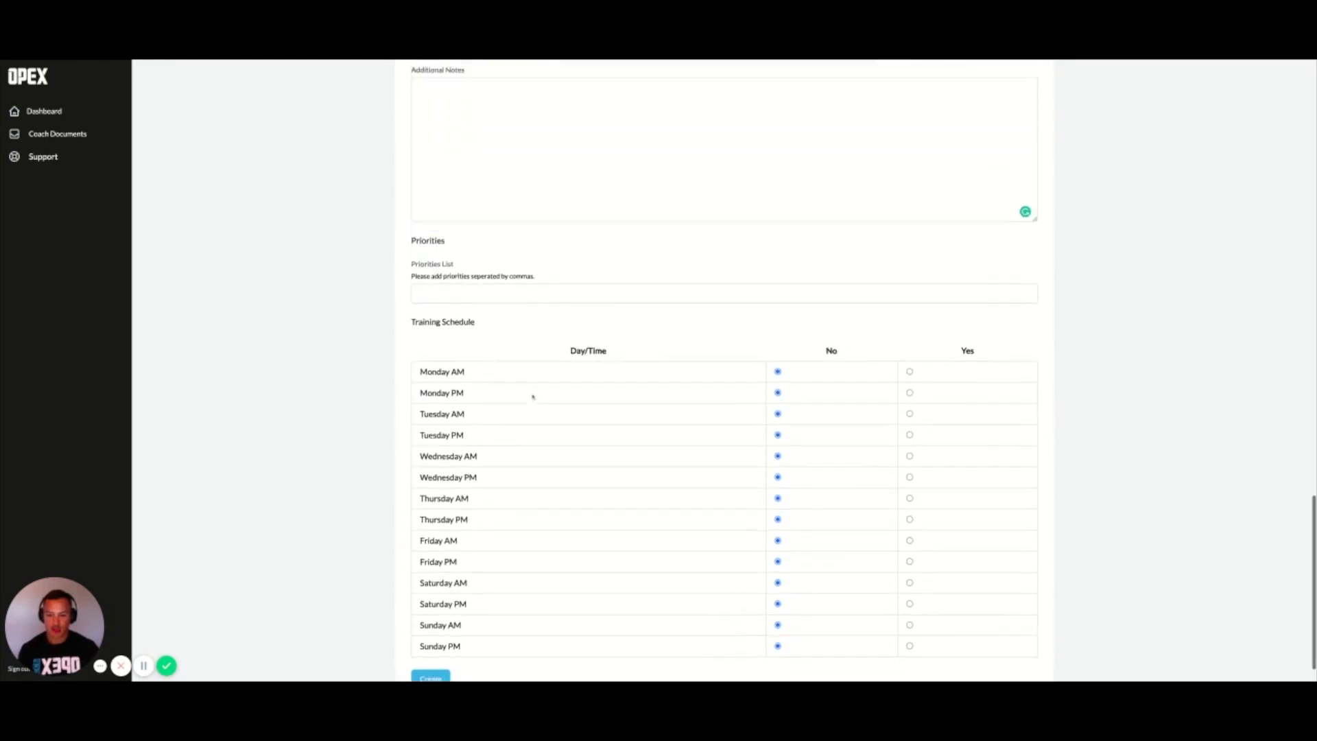
scroll("up", 3)
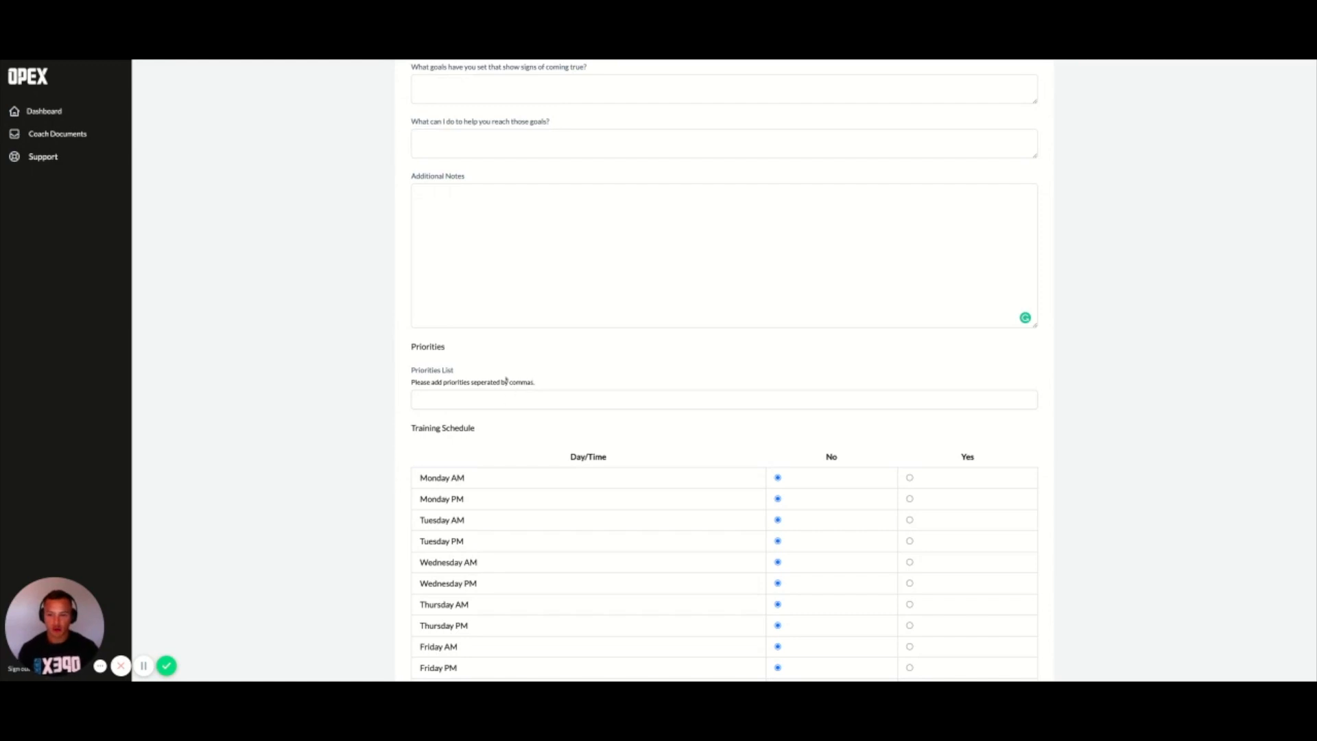
Step: Enter the priority 'add an additional 20 oz h2o/day,' in the Priorities List
left_click(723, 399)
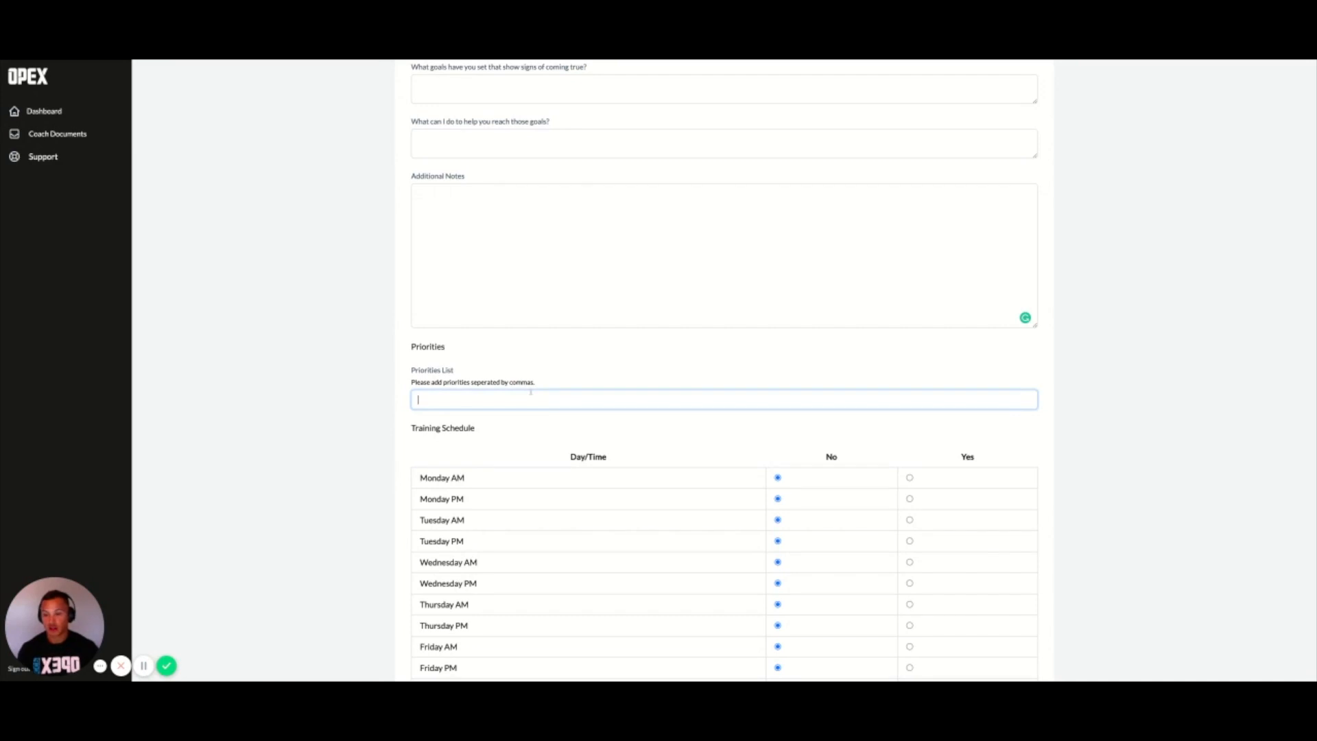
type("a")
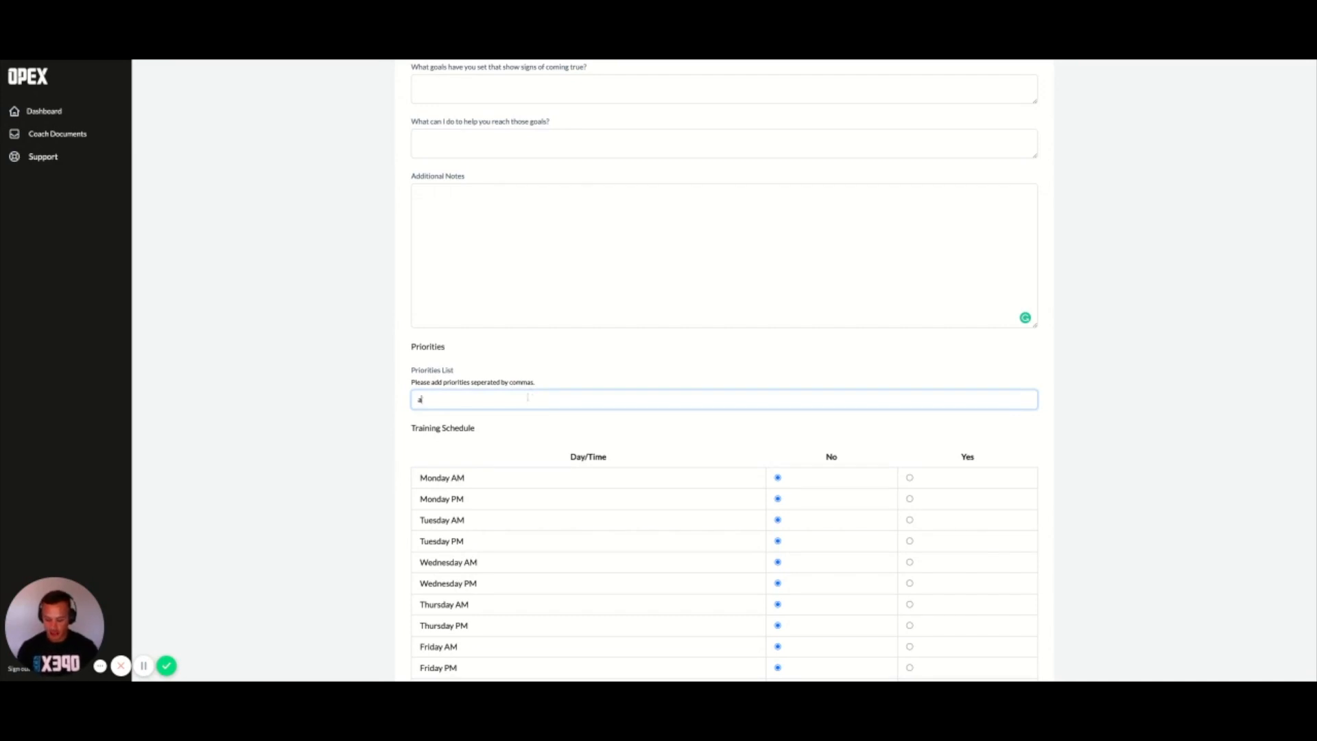
type("dd an additional")
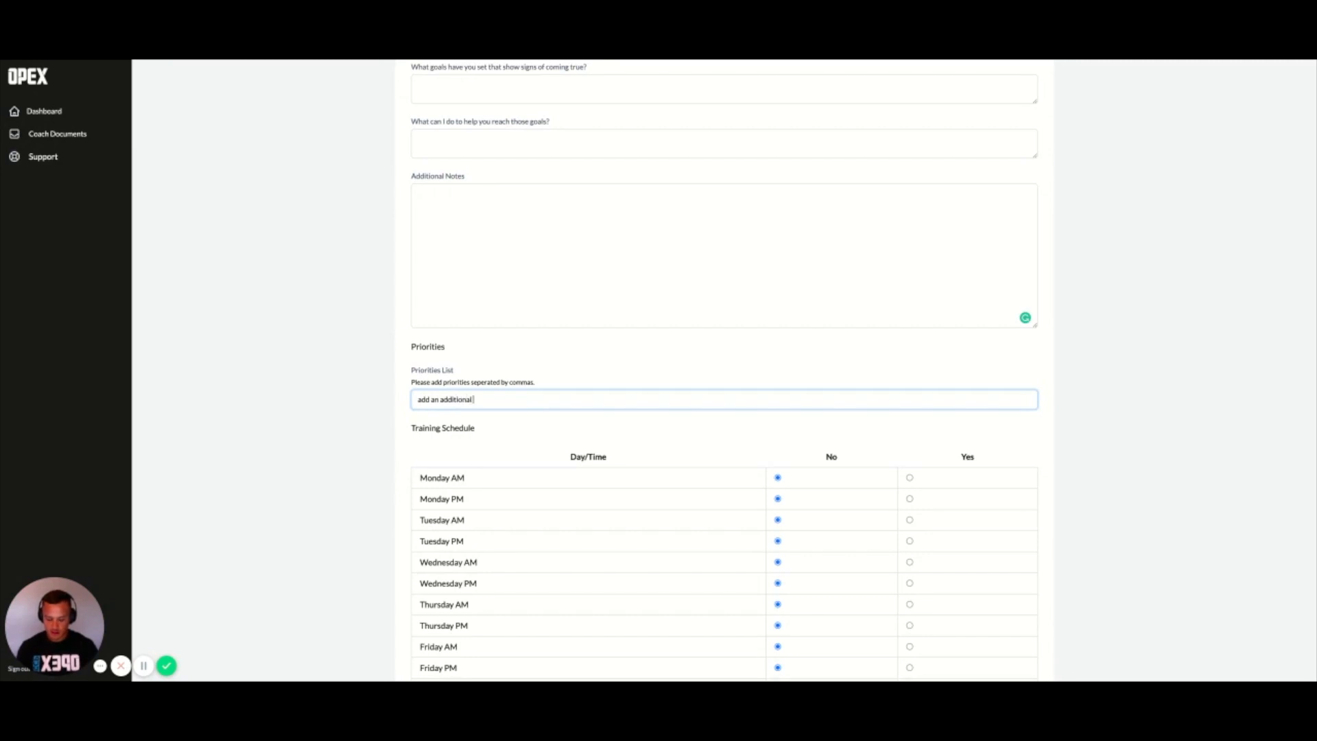
type("20")
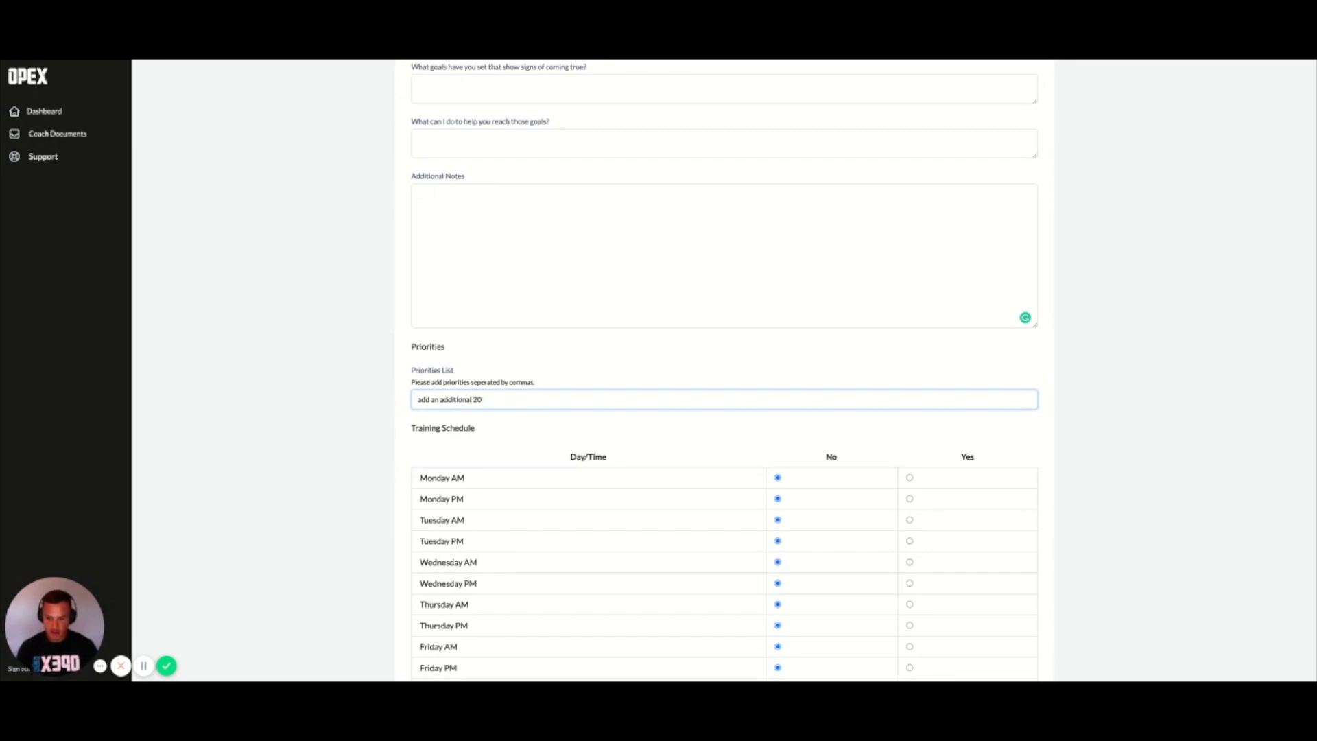
type("oz h2o")
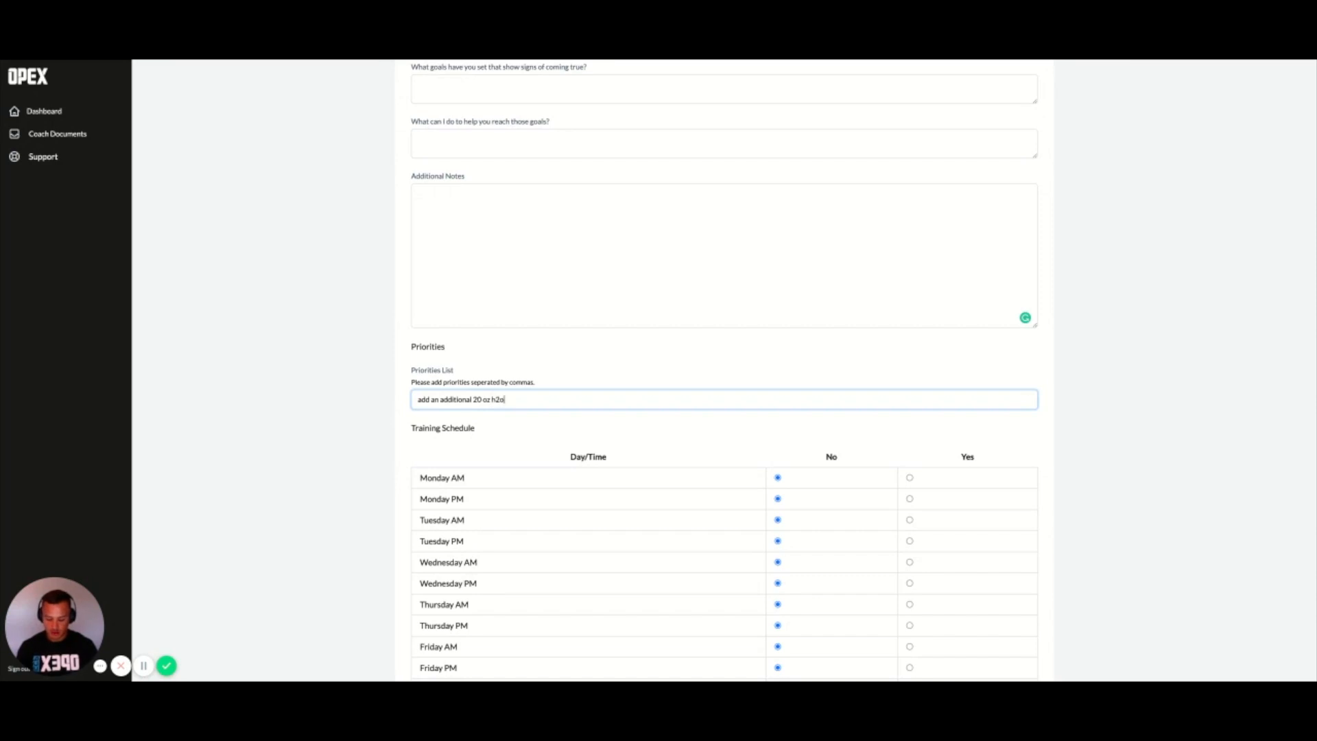
type("/day")
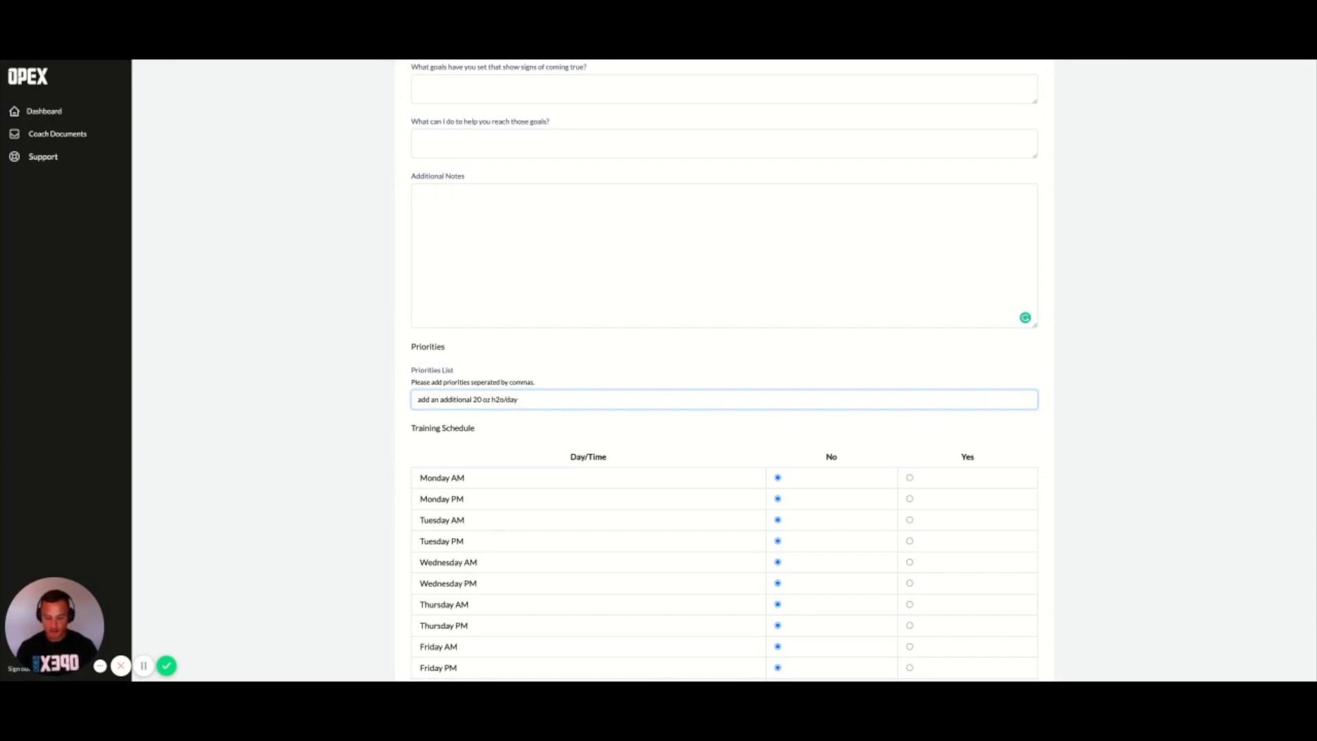
type(",")
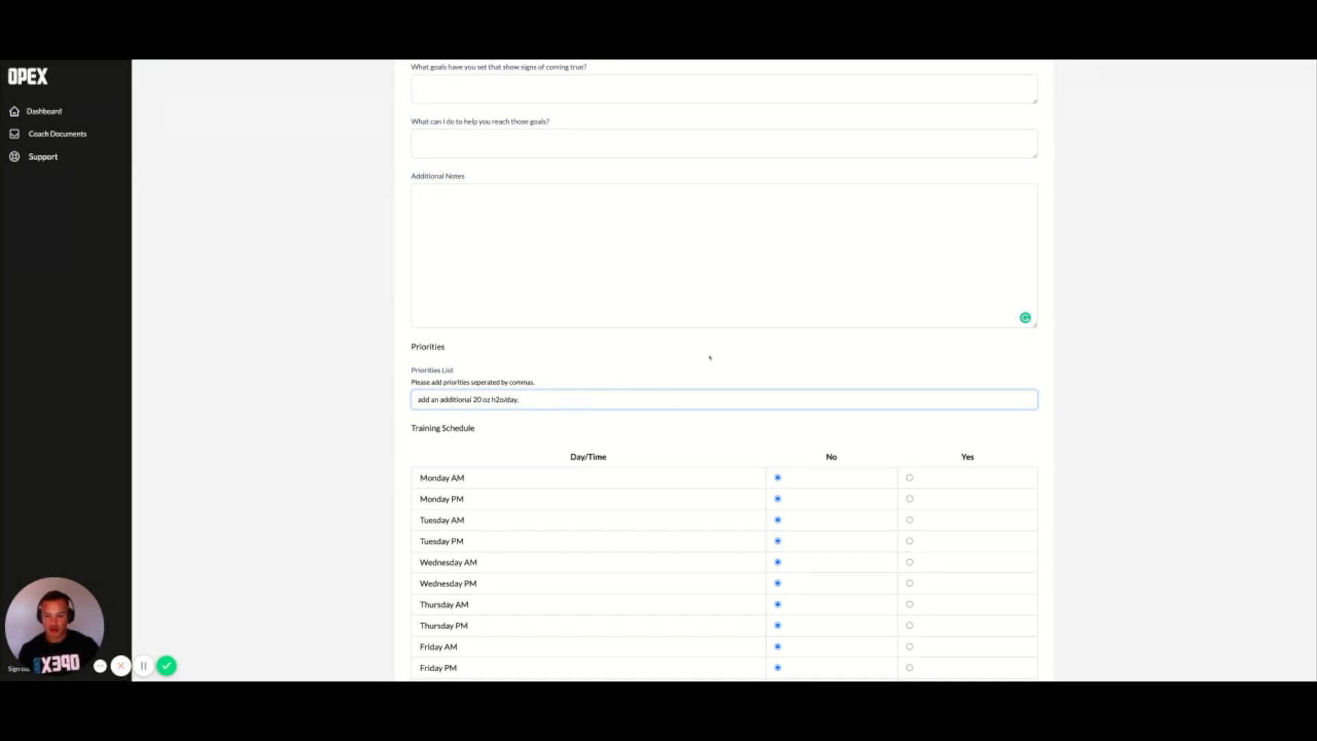
Step: Leave the Initial Consultation form for the client's empty Consultations list
scroll("down", 3)
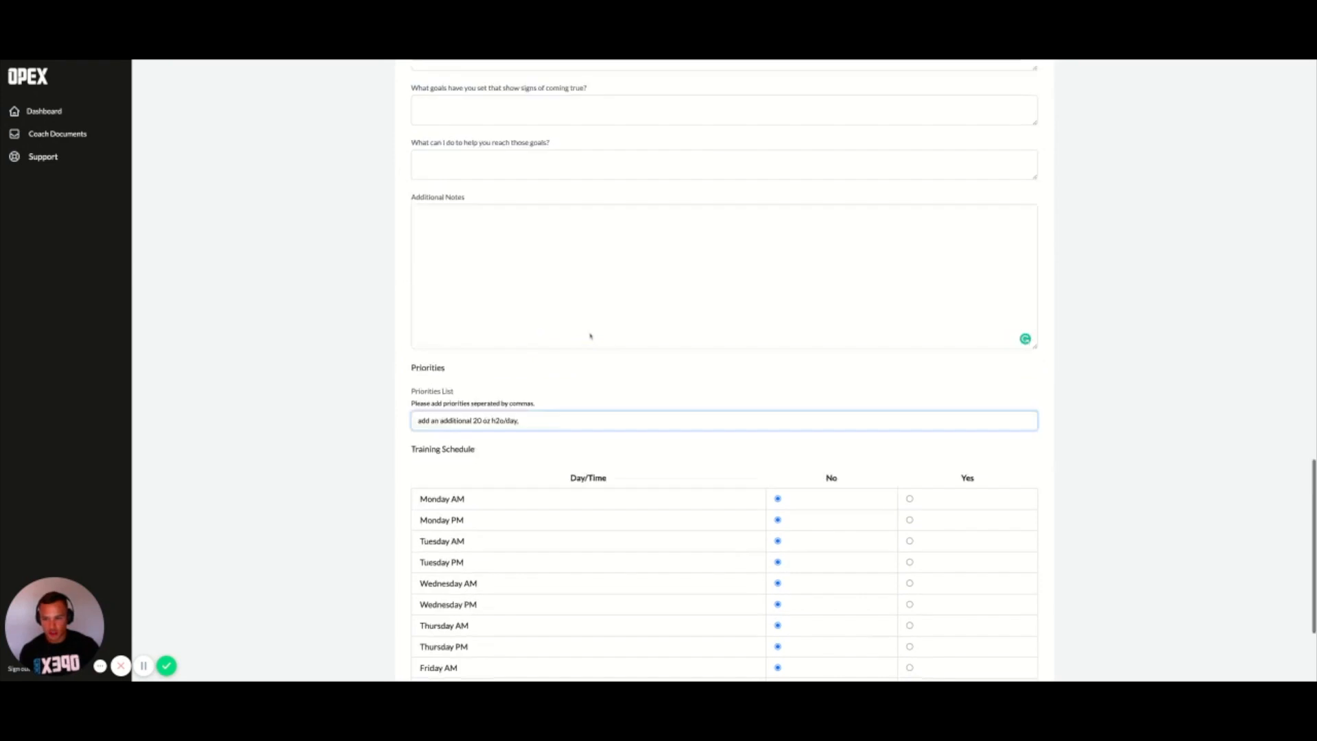
scroll("up", 3)
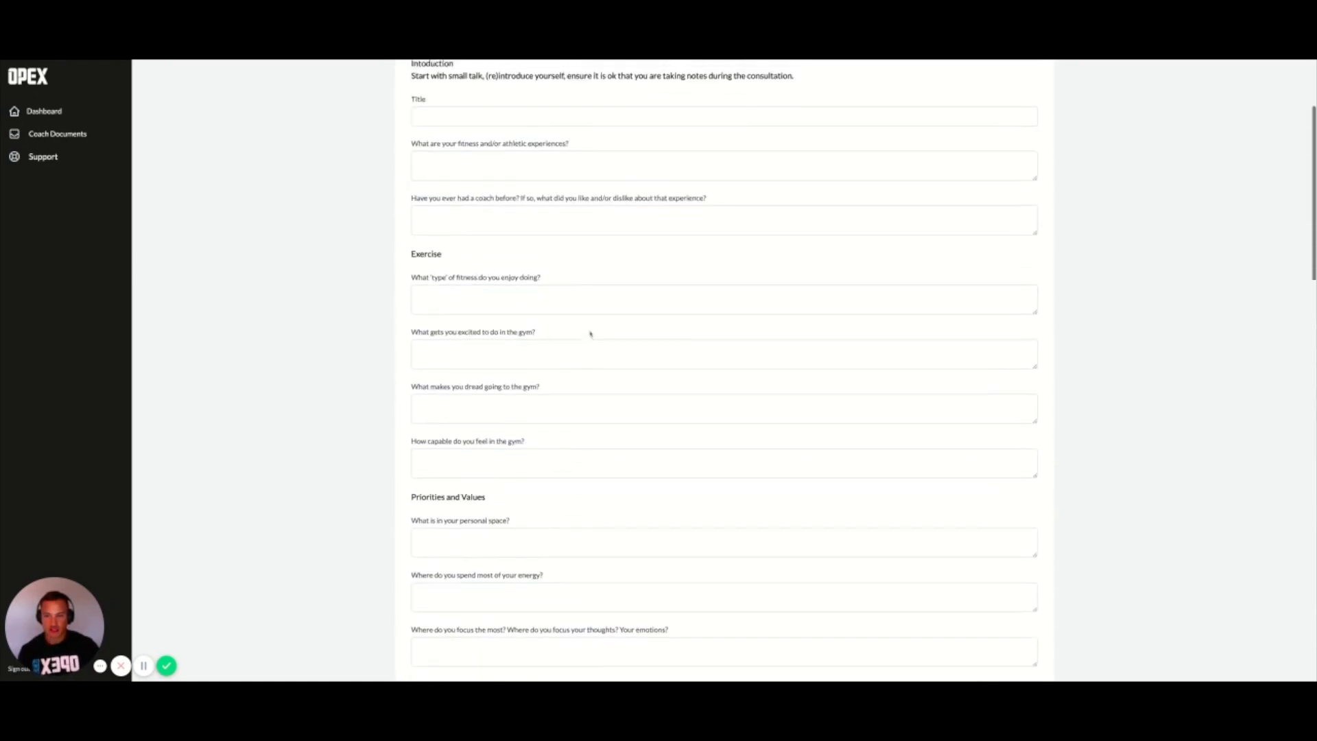
scroll("down", 3)
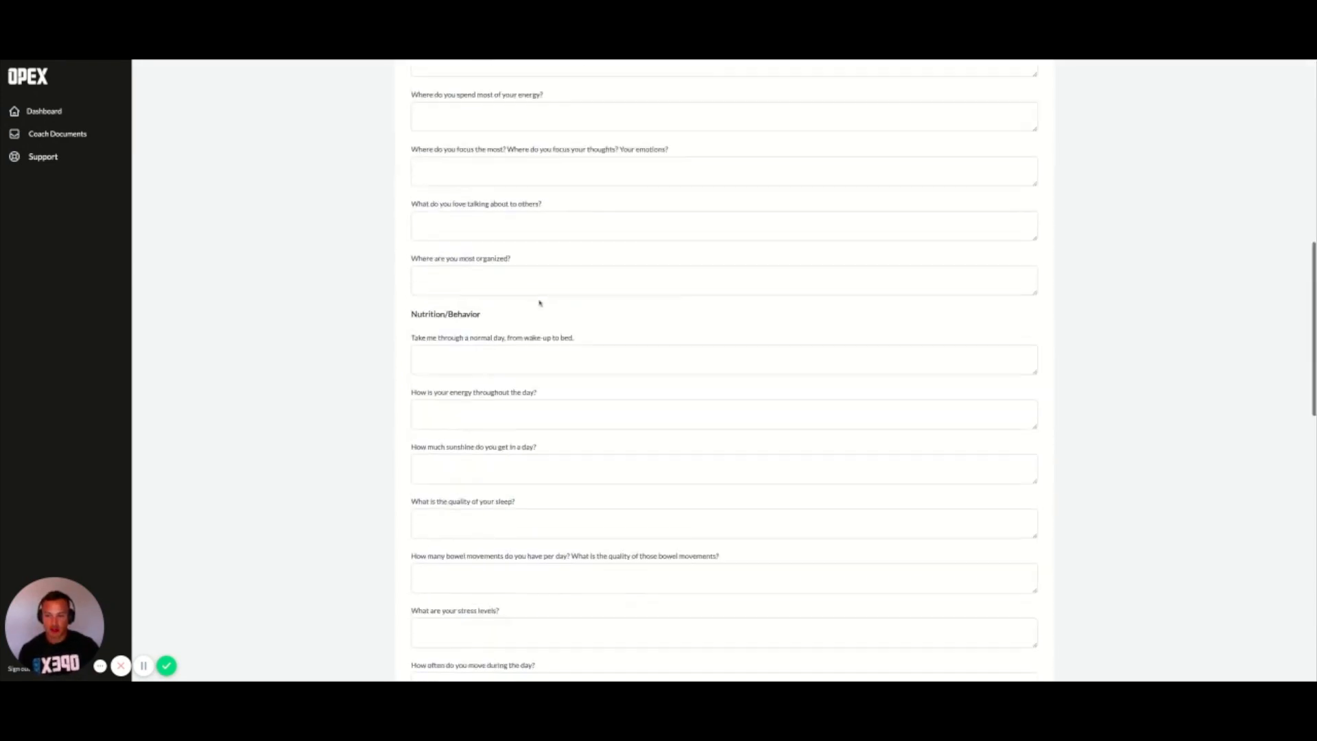
scroll("up", 3)
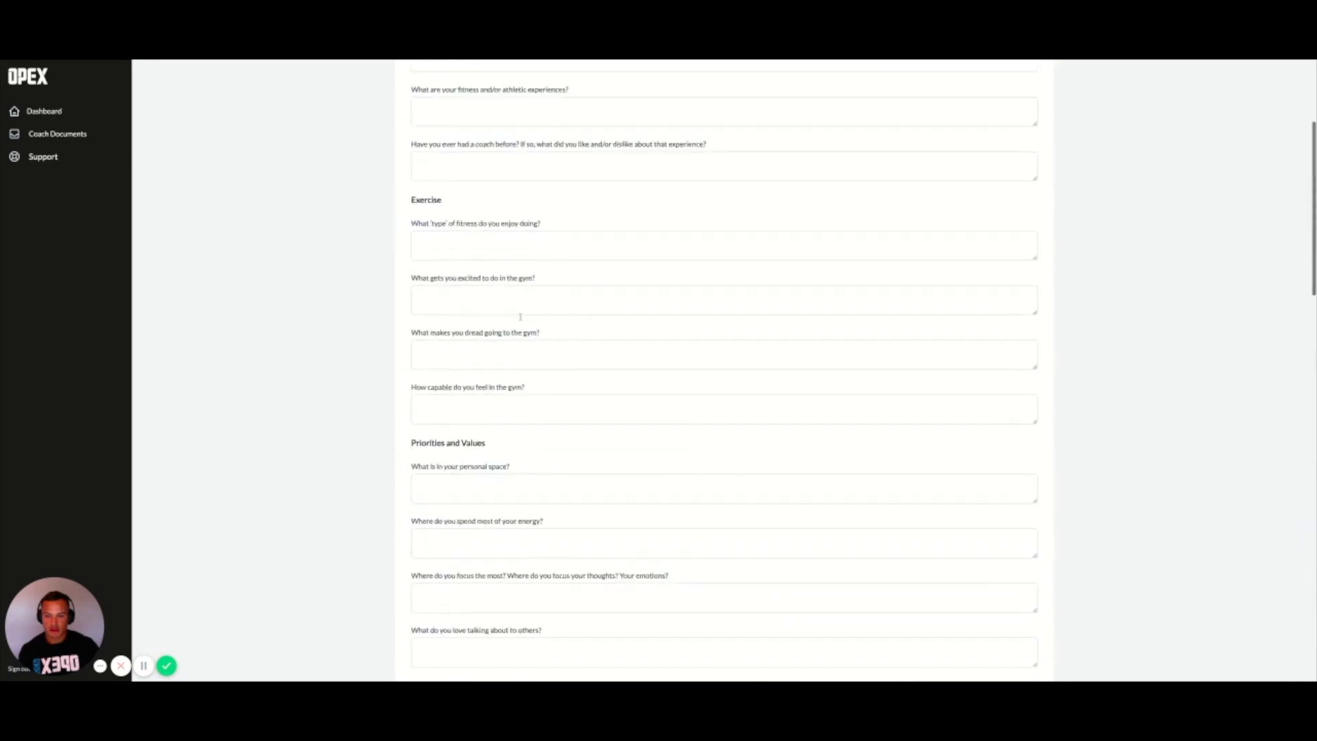
left_click(731, 167)
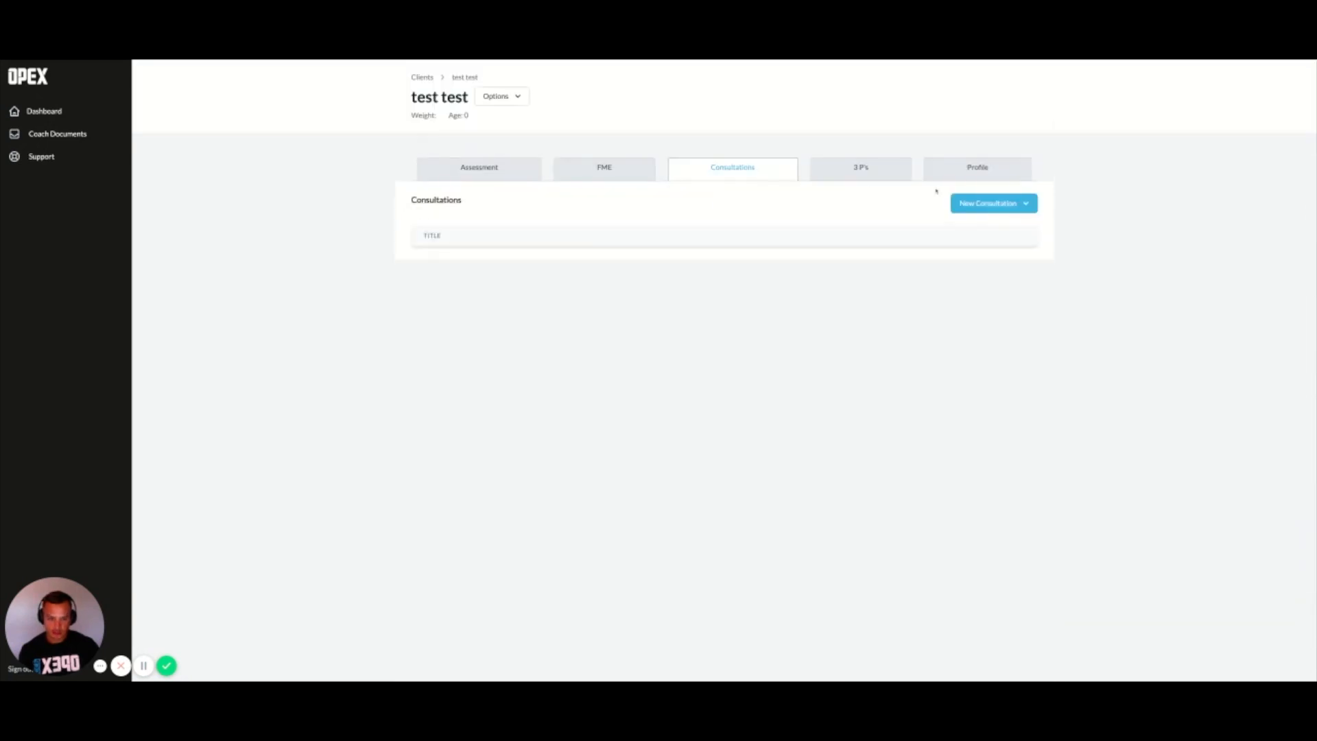
left_click(987, 203)
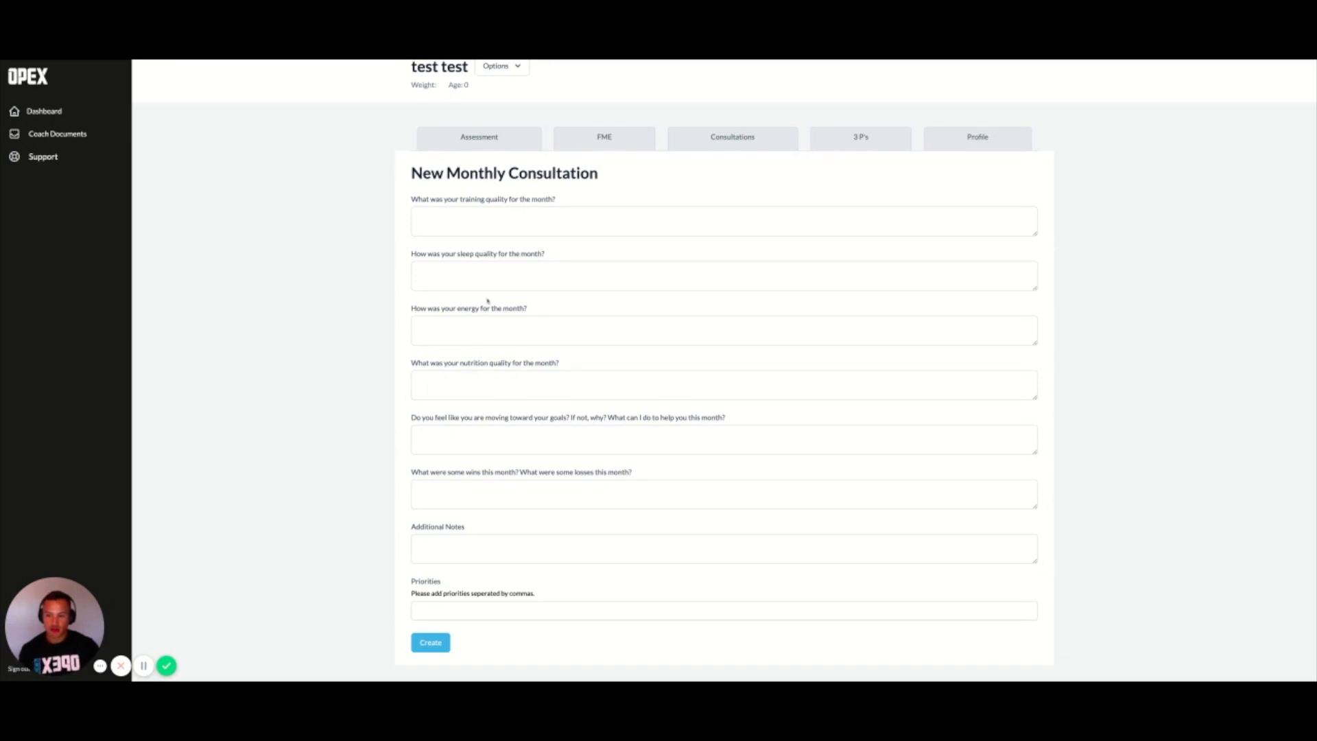
mouse_move(428, 354)
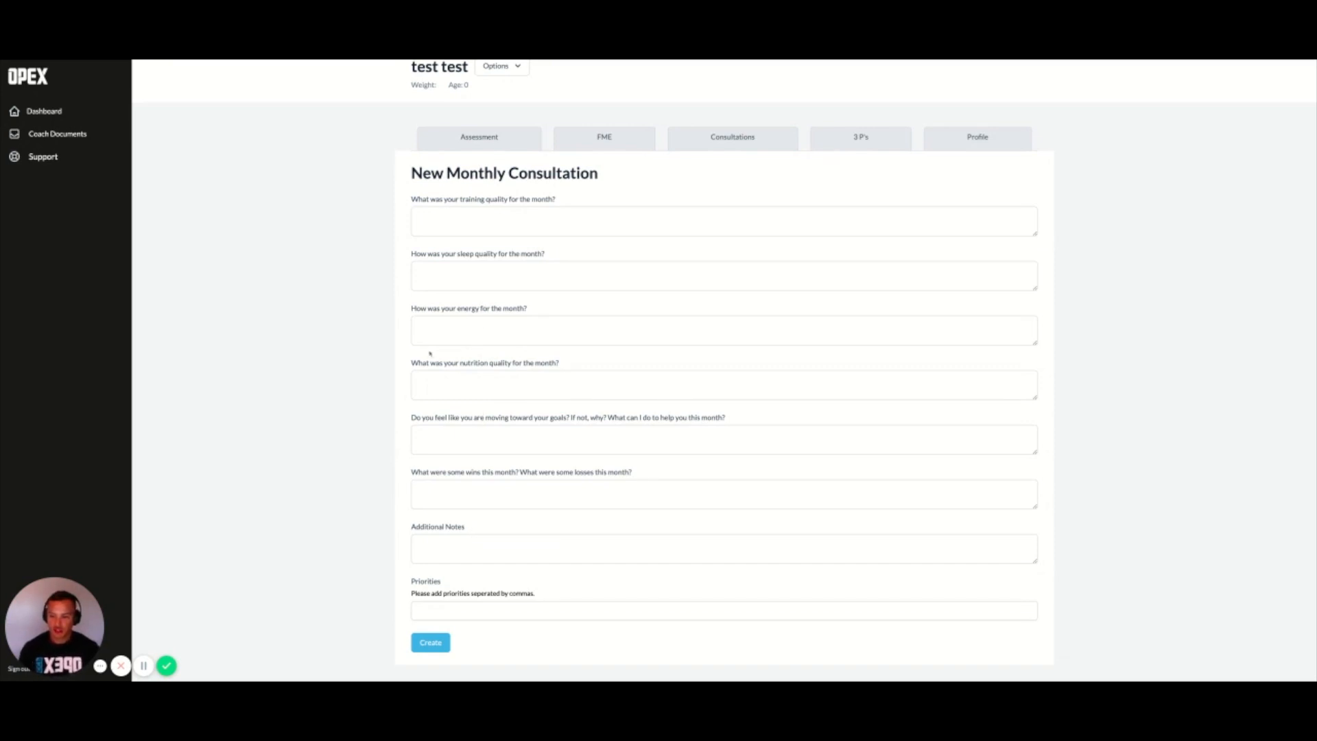
left_click(723, 548)
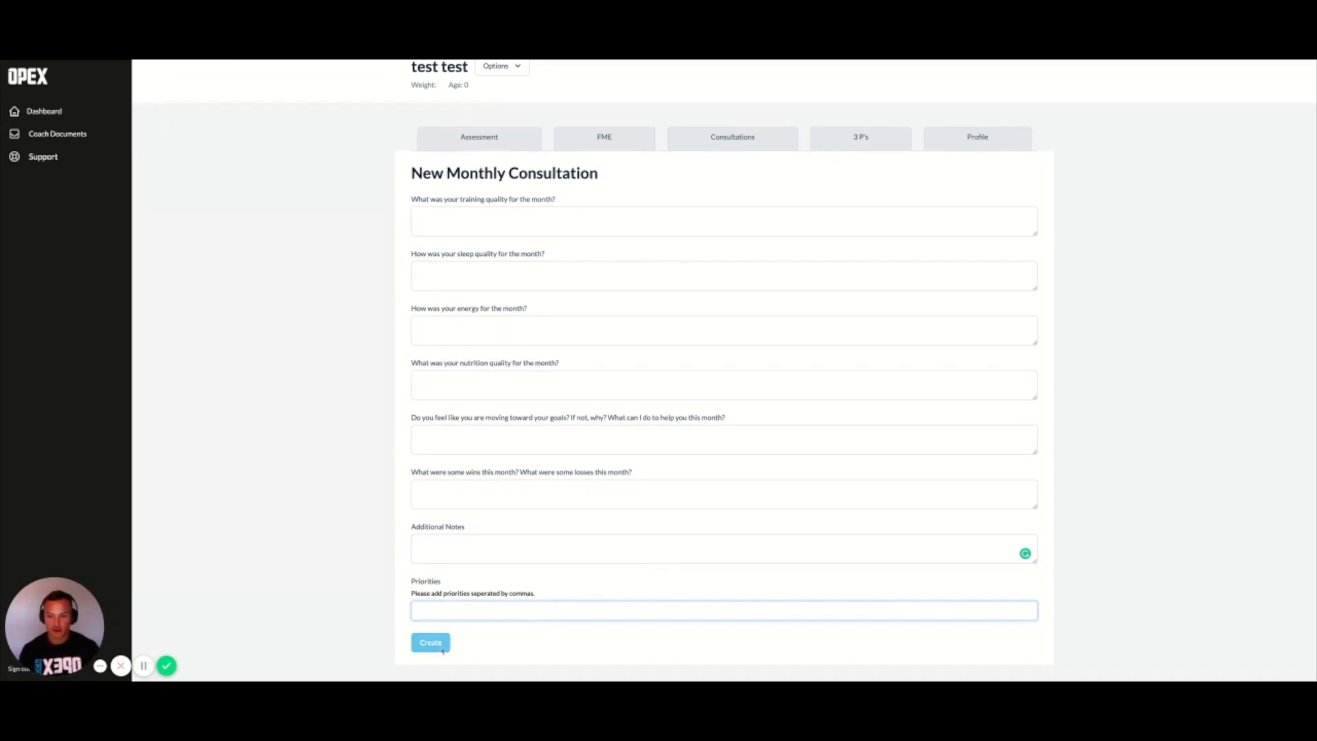
left_click(429, 642)
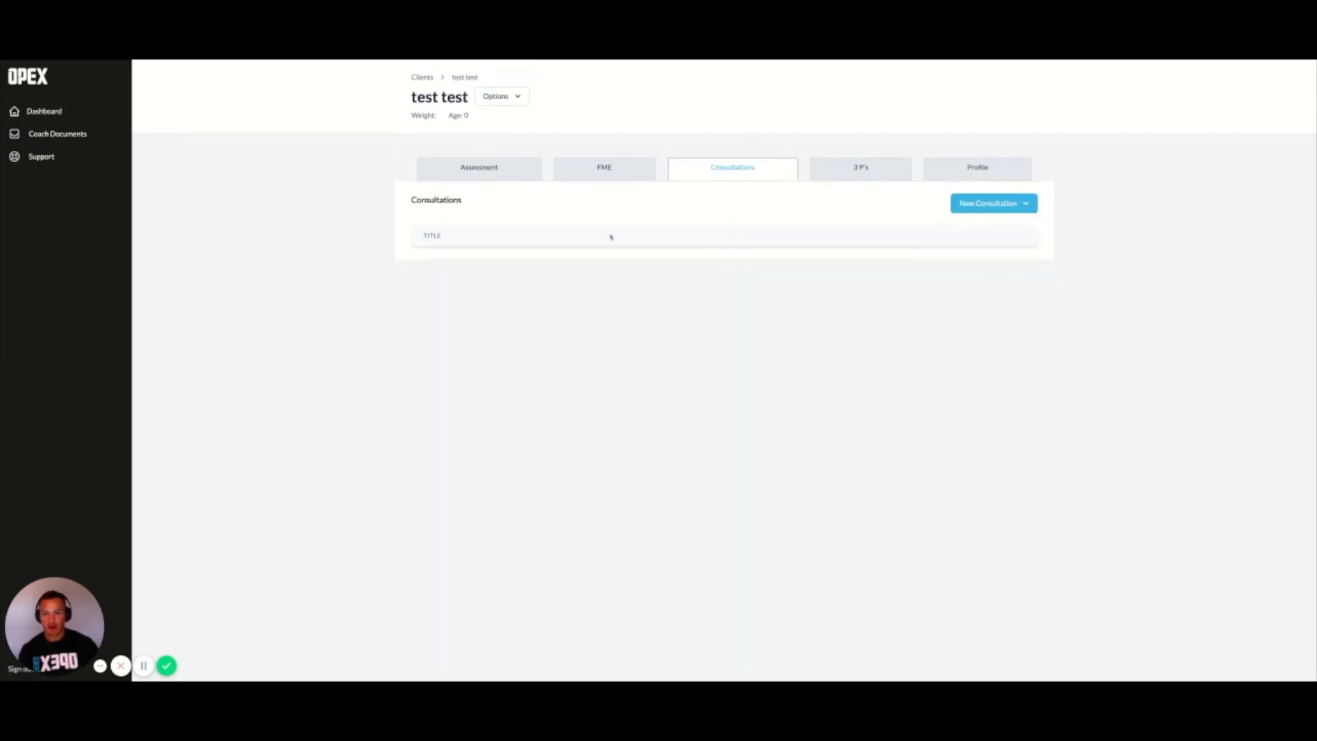
mouse_move(598, 283)
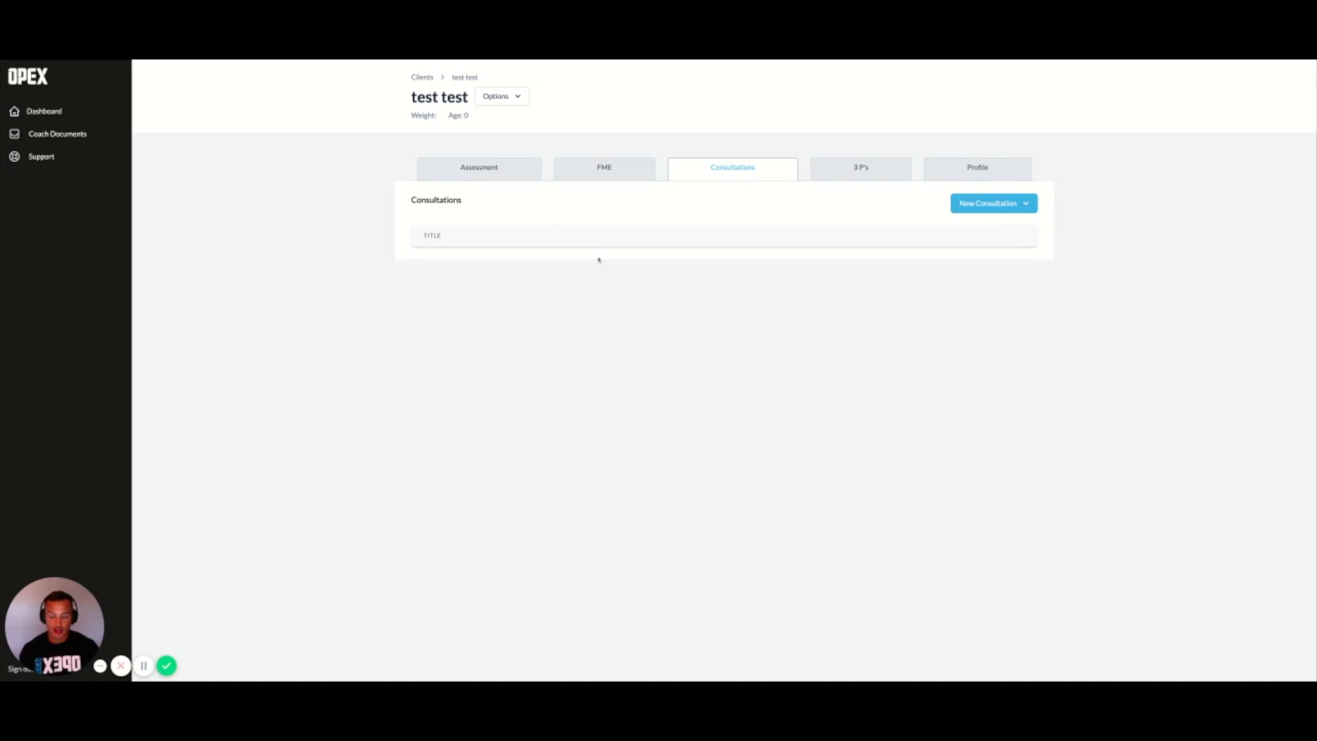
mouse_move(521, 369)
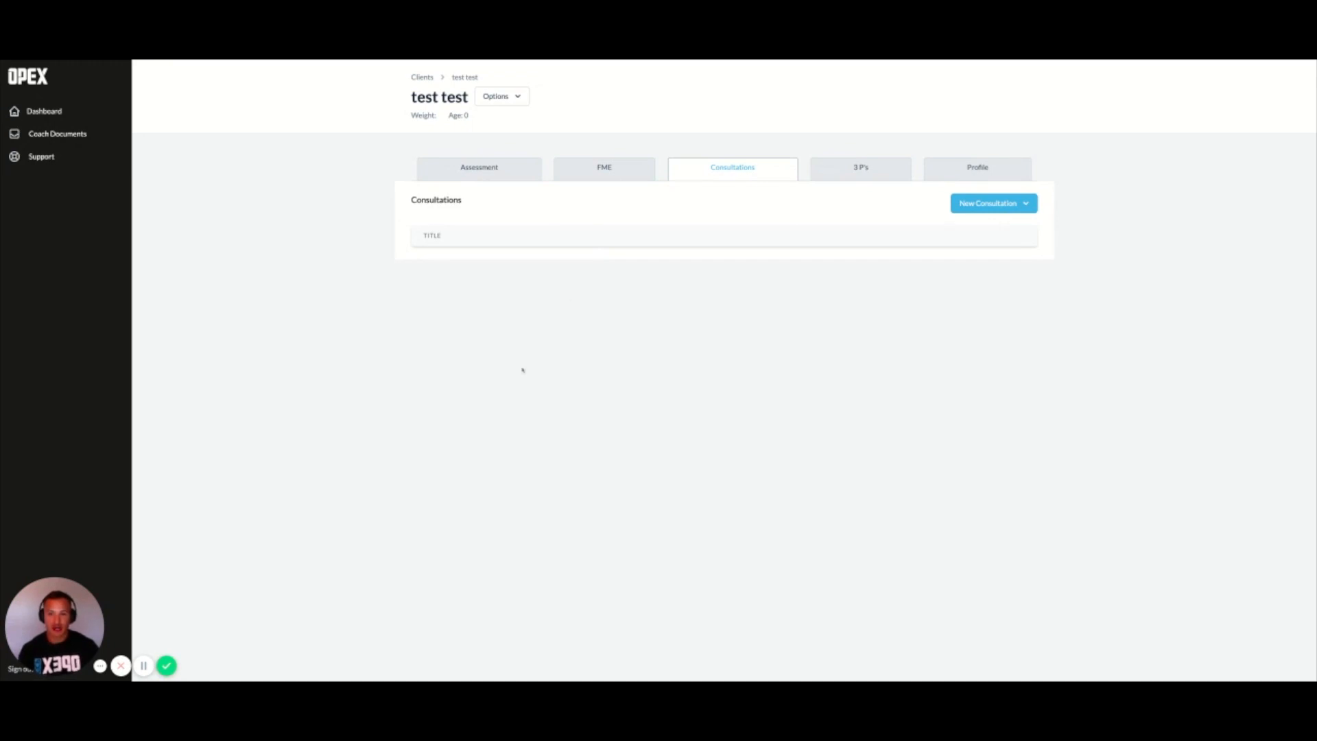